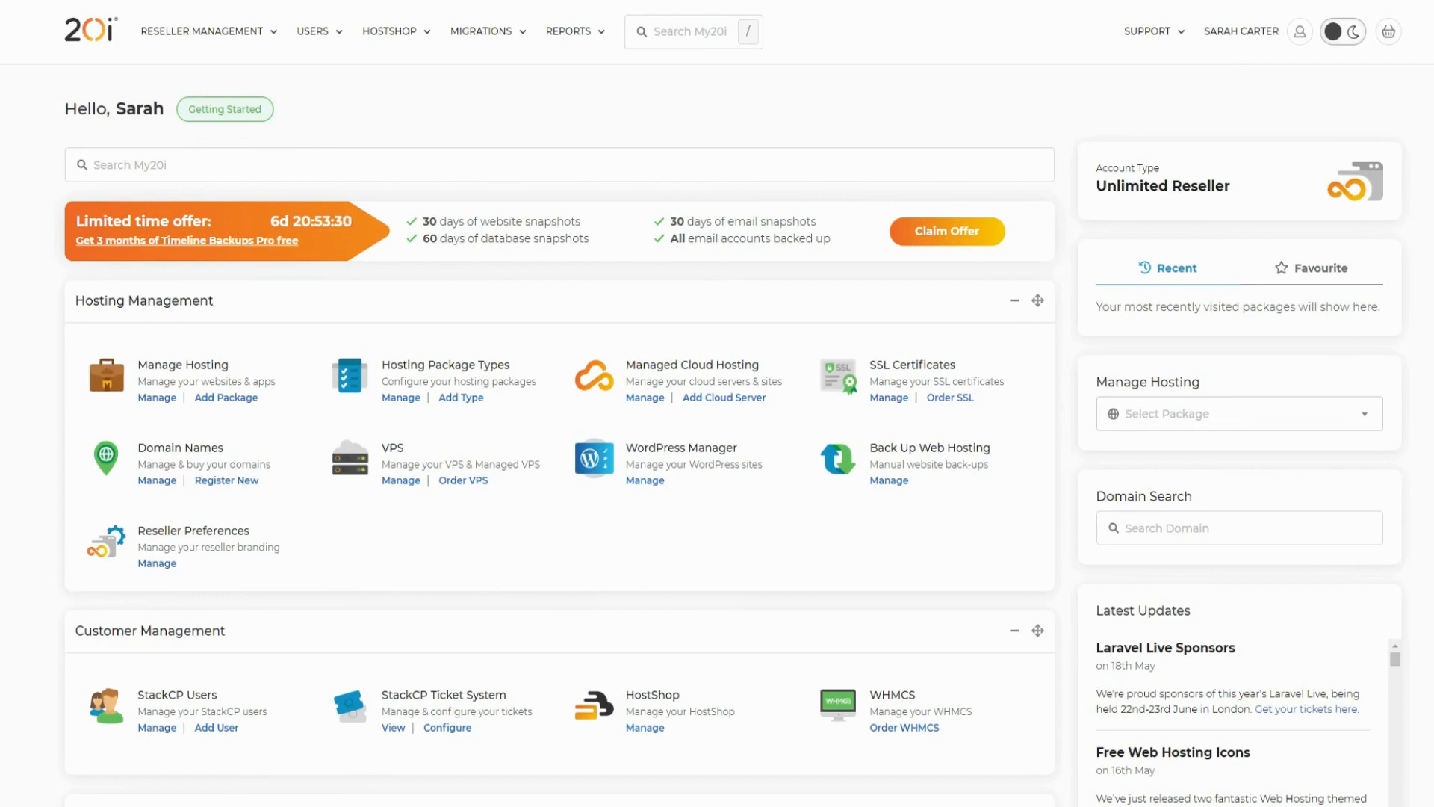
# - Go to the Team Members page from the account menu in the top bar
pyautogui.click(1241, 29)
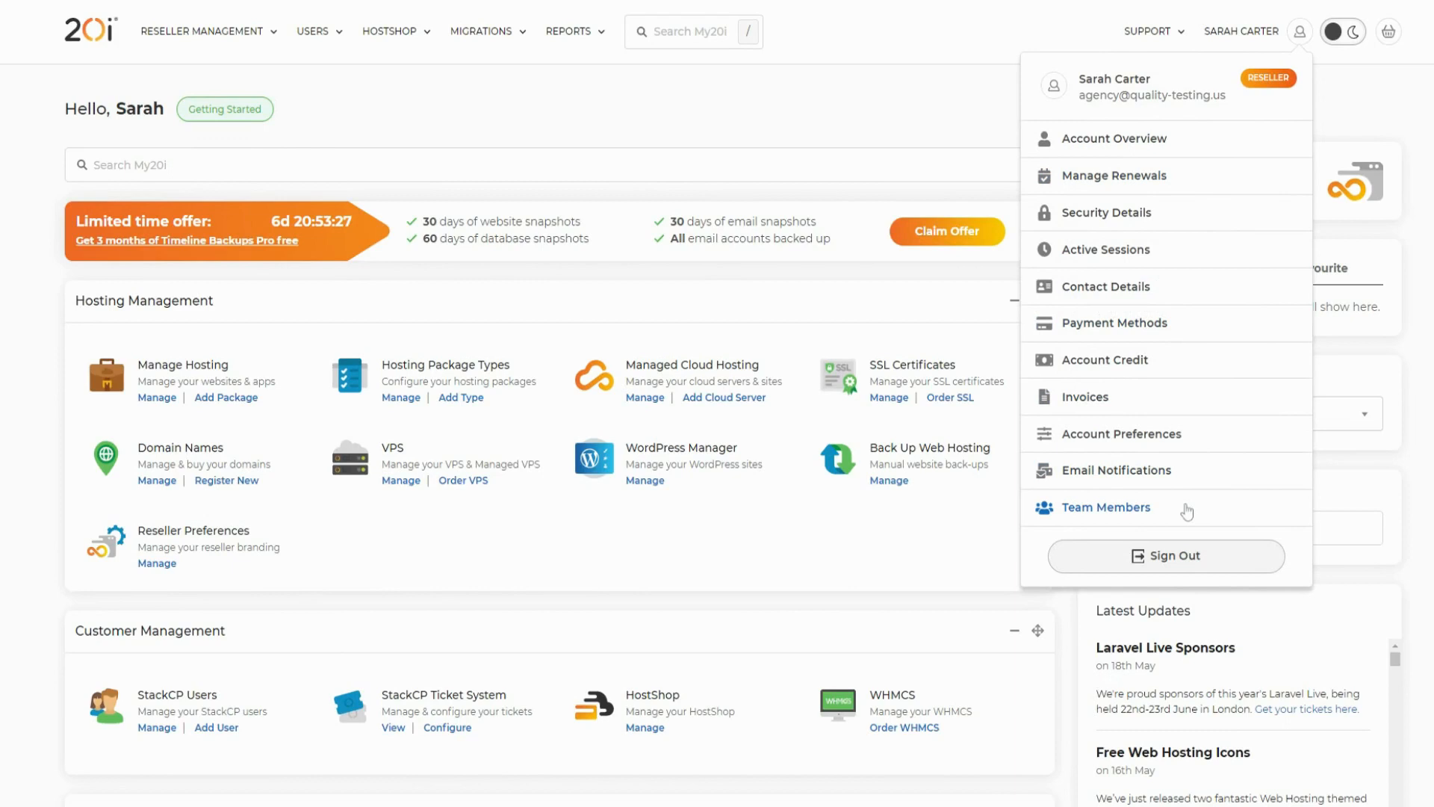
pyautogui.click(1106, 507)
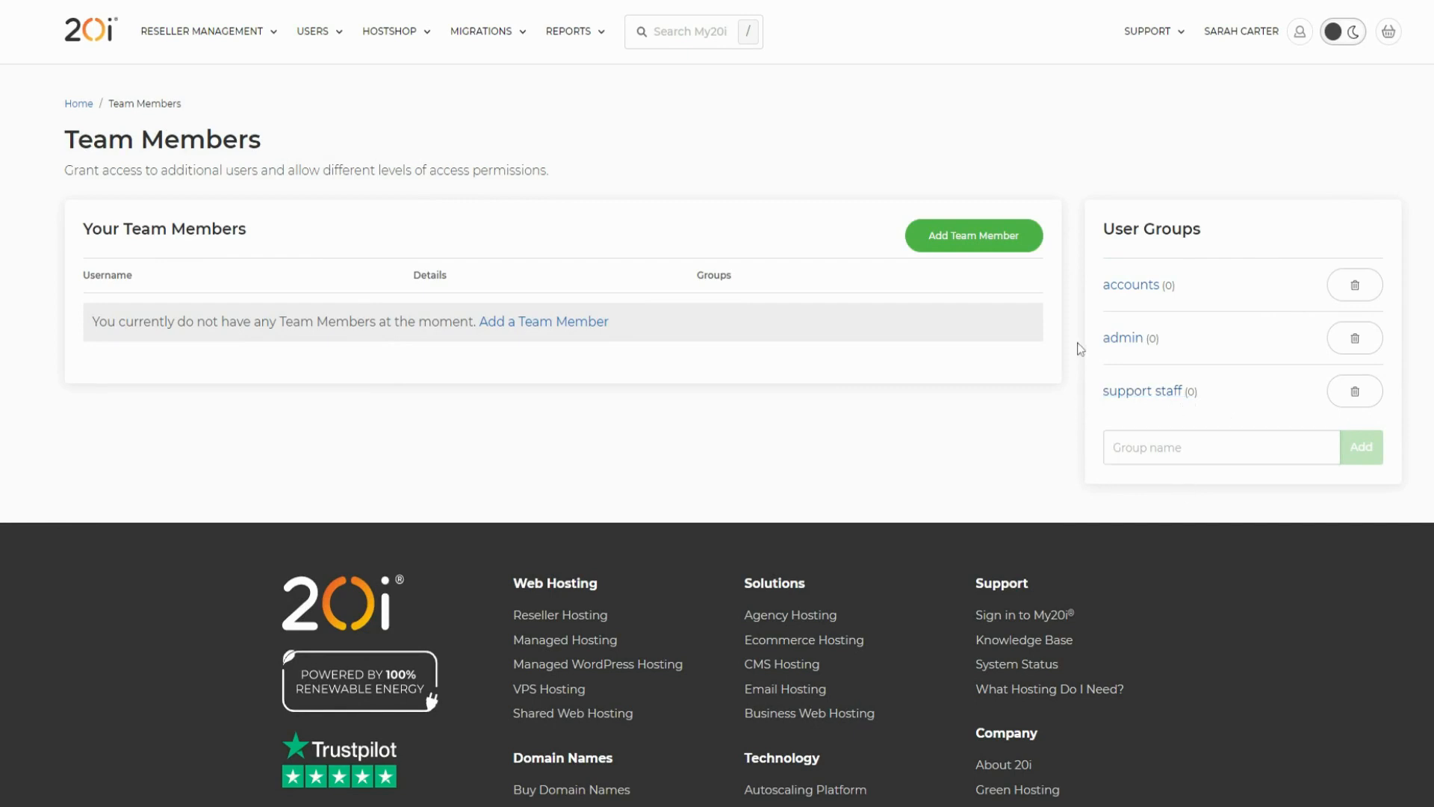
pyautogui.click(973, 234)
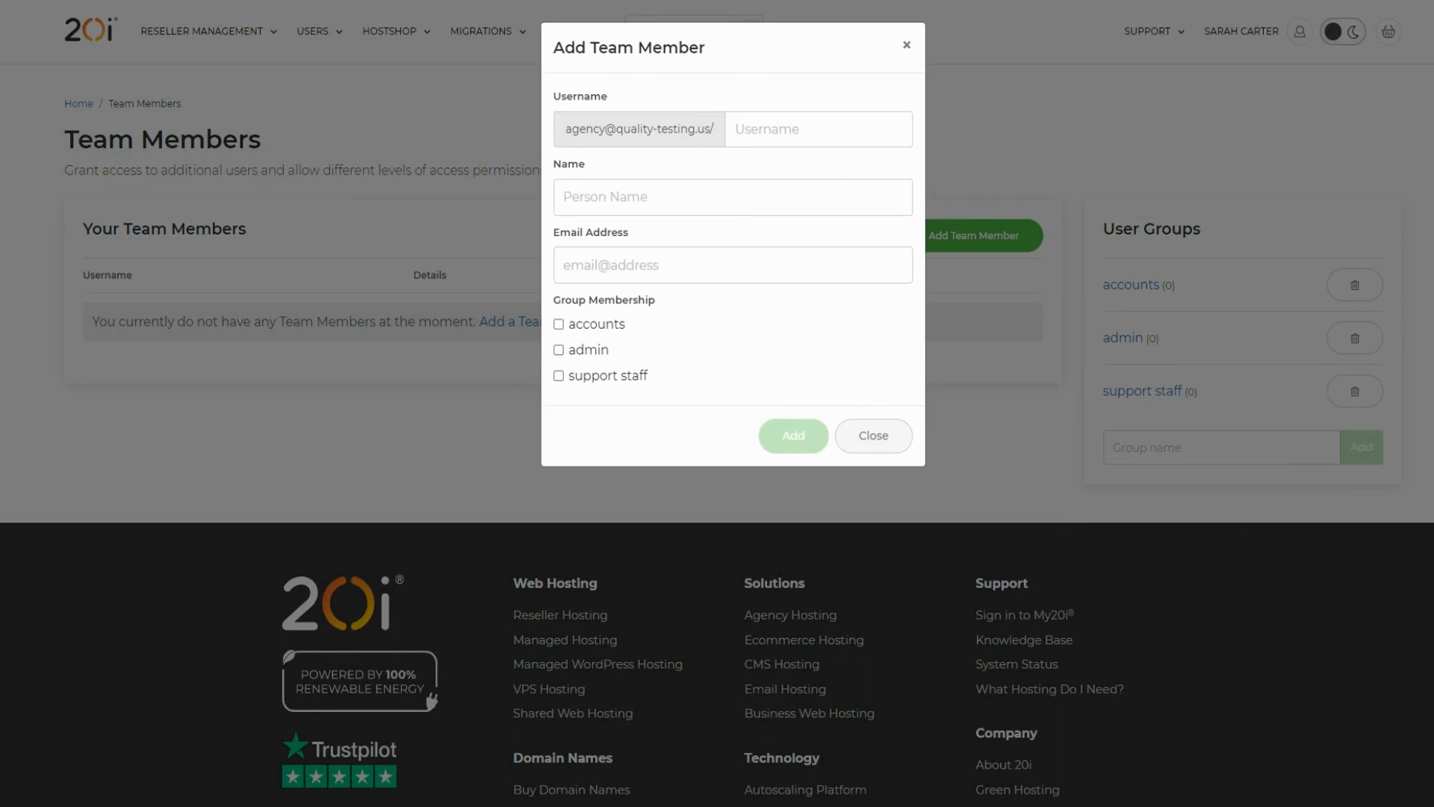
pyautogui.write('robert')
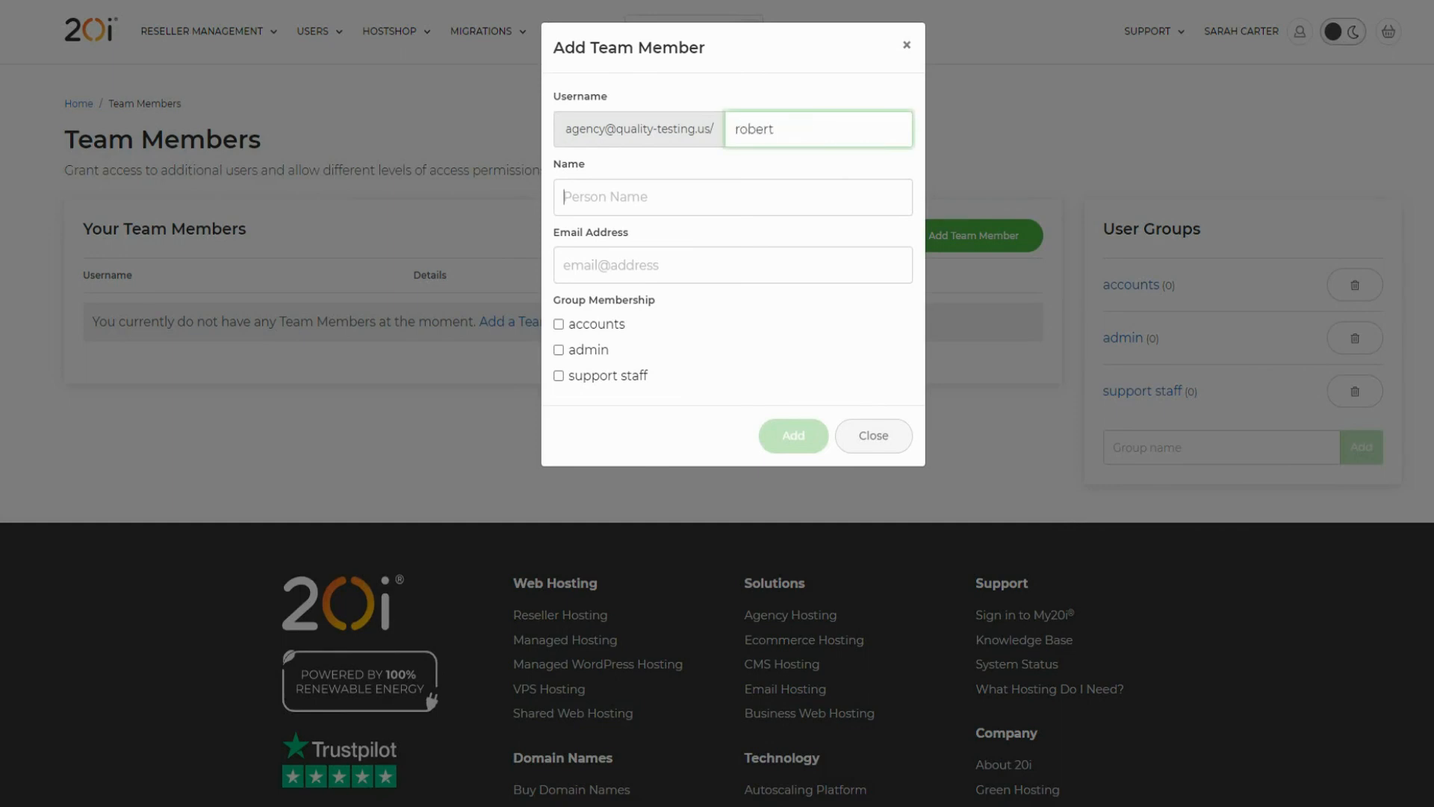
pyautogui.write('Robert Smith')
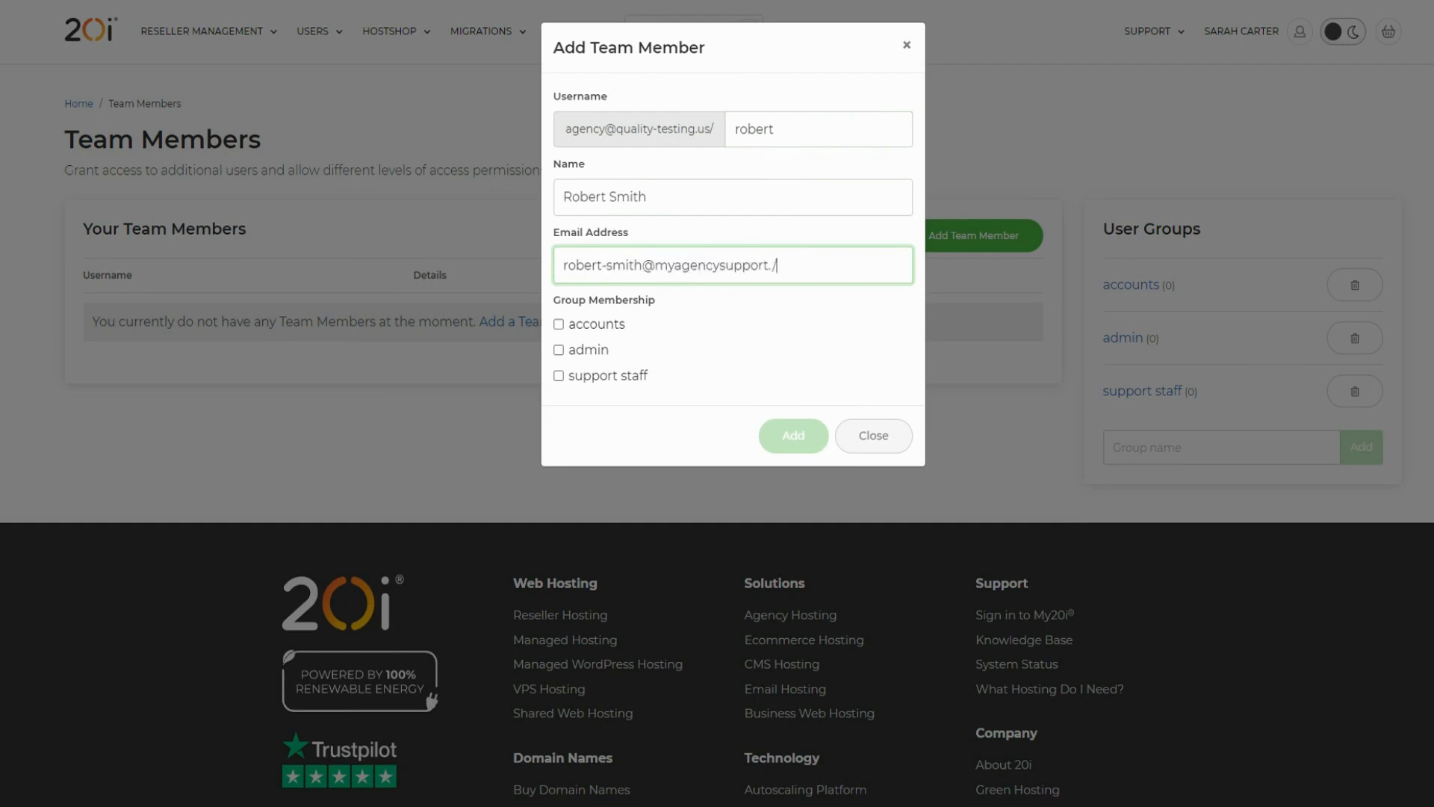
pyautogui.write('com')
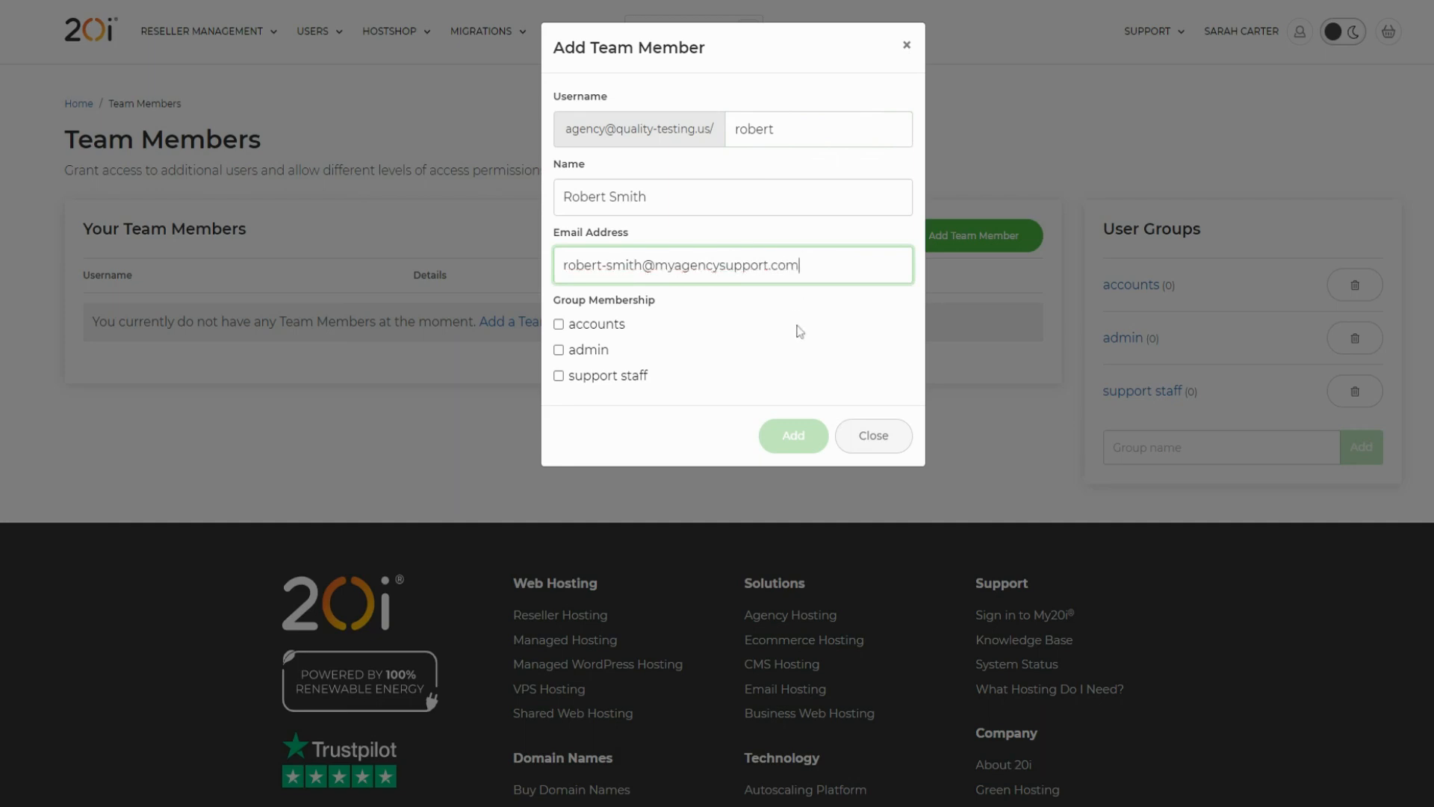
pyautogui.click(559, 375)
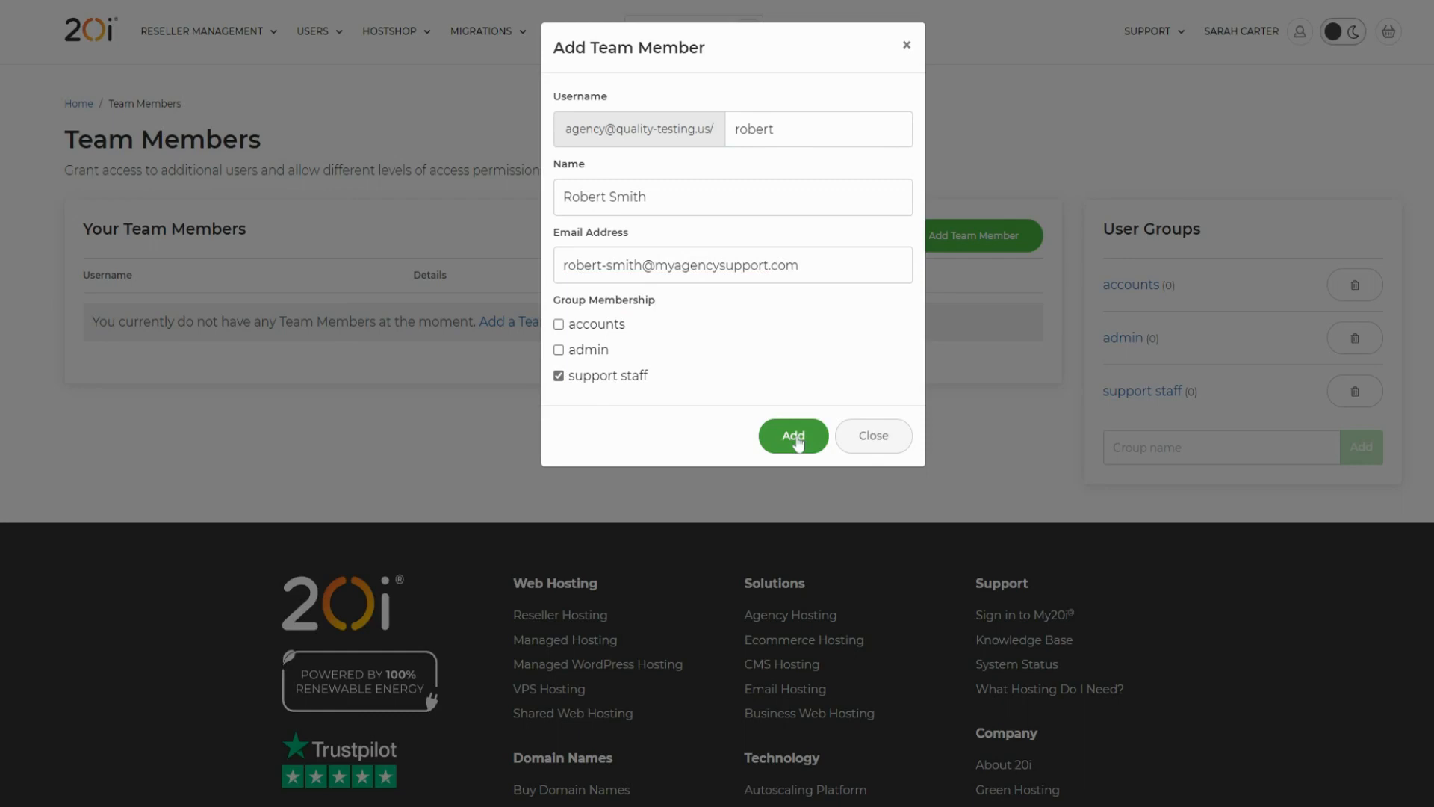
pyautogui.moveTo(795, 442)
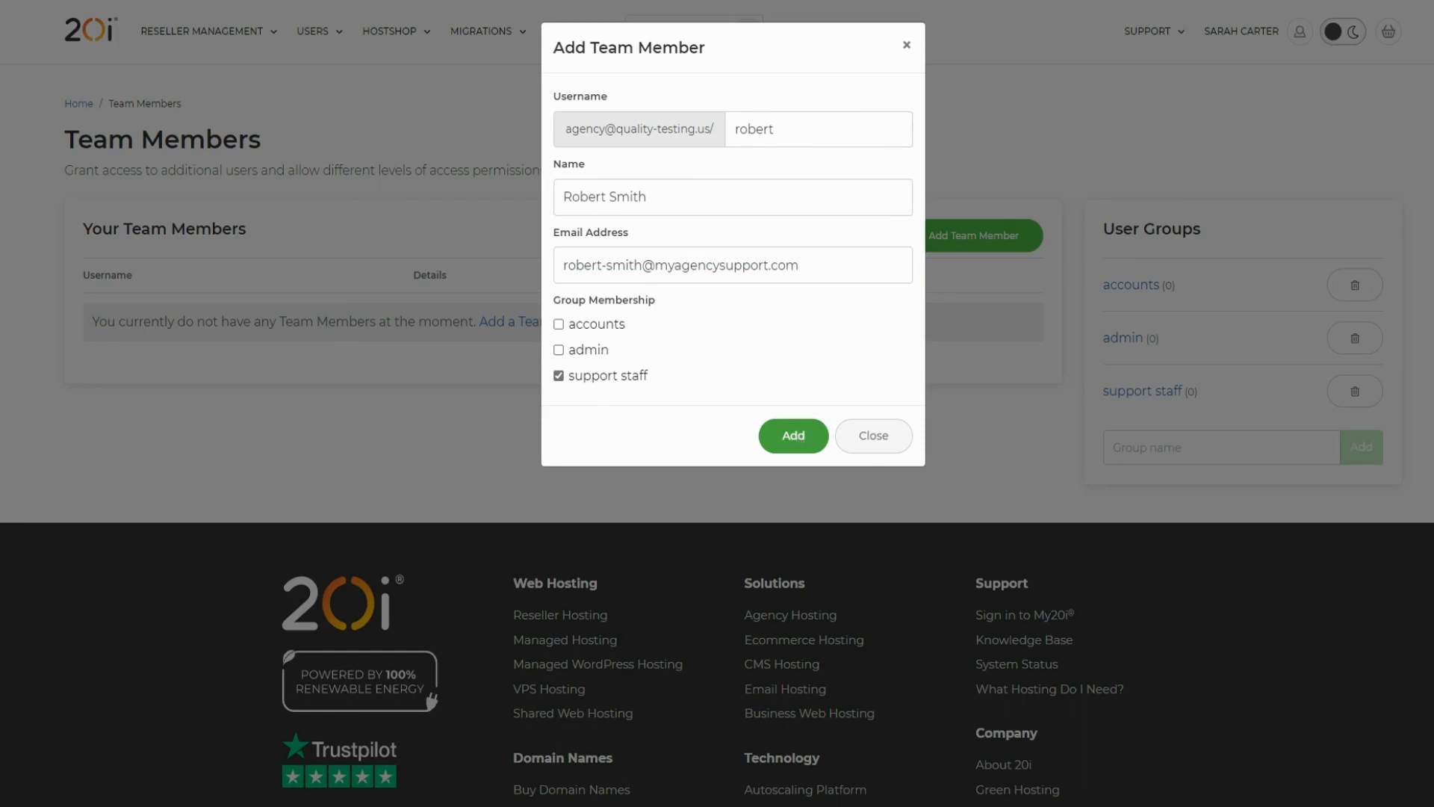
pyautogui.moveTo(794, 444)
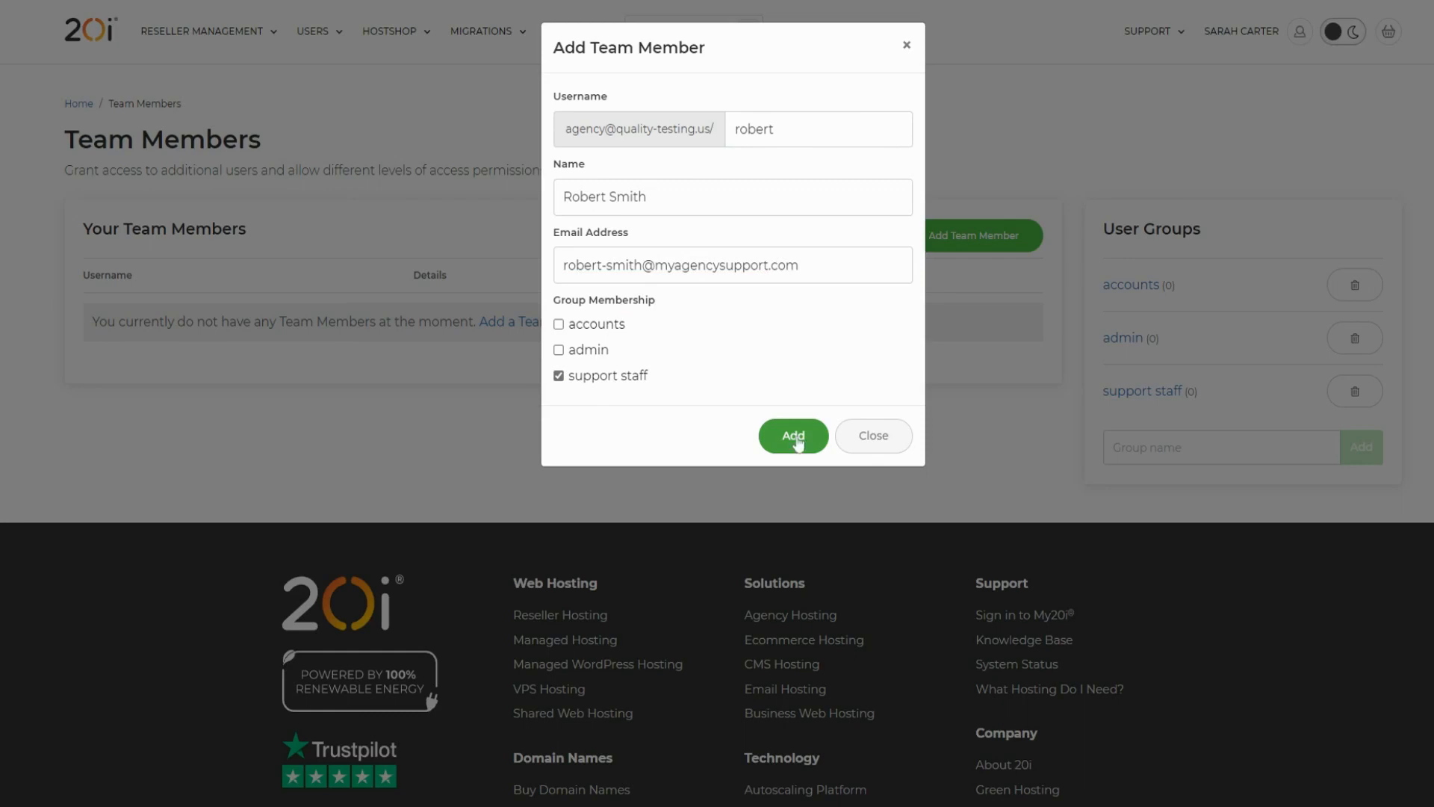
pyautogui.click(794, 435)
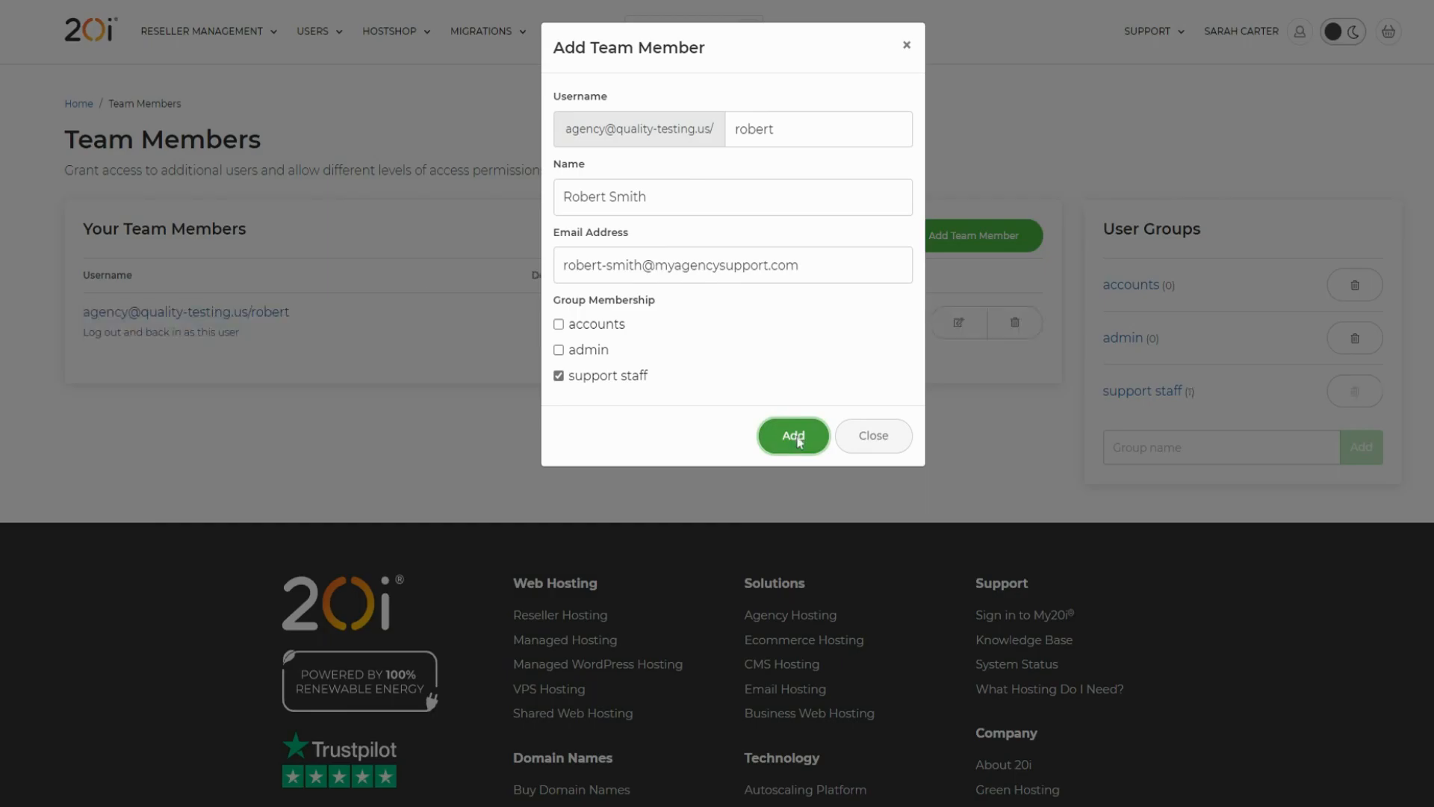
pyautogui.click(791, 434)
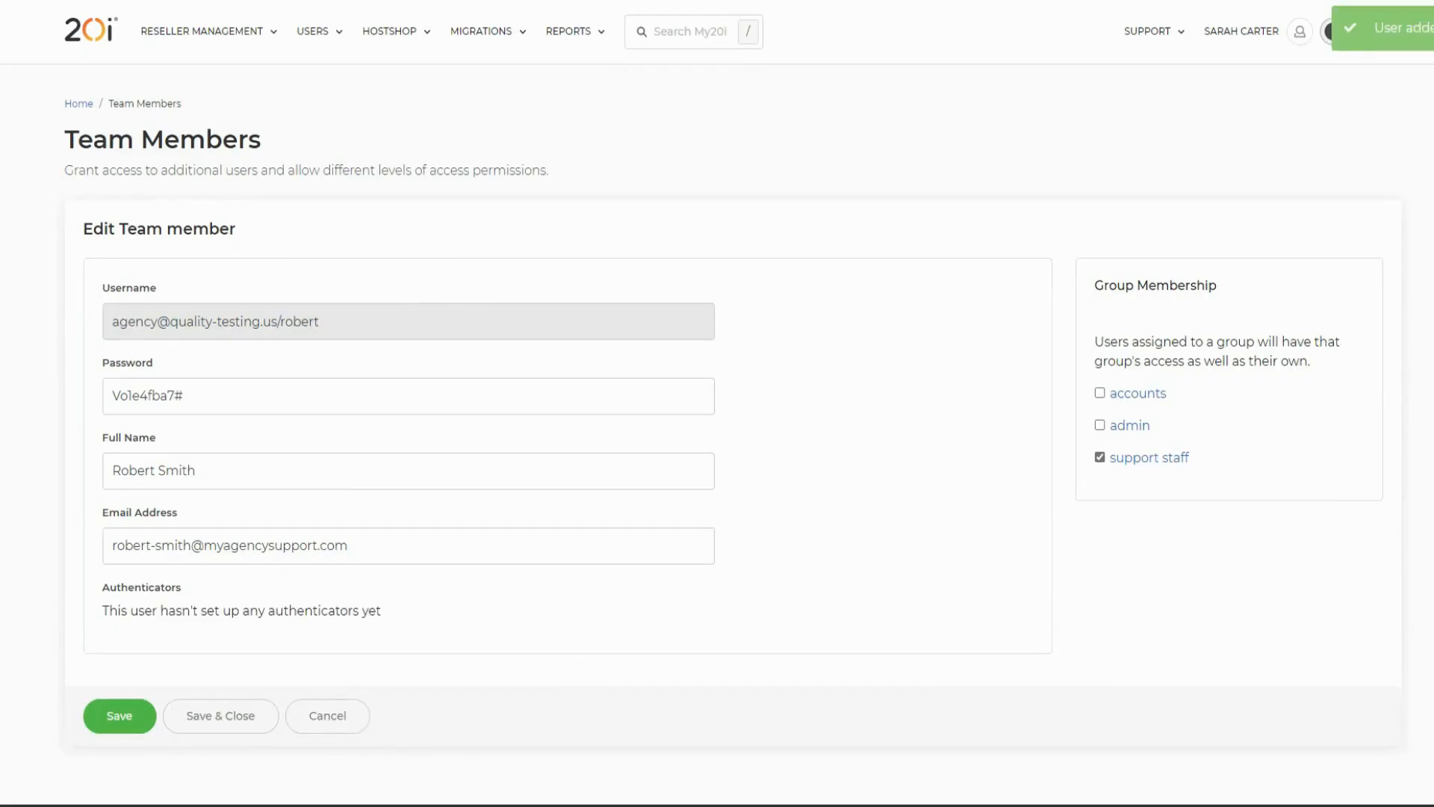
pyautogui.moveTo(220, 716)
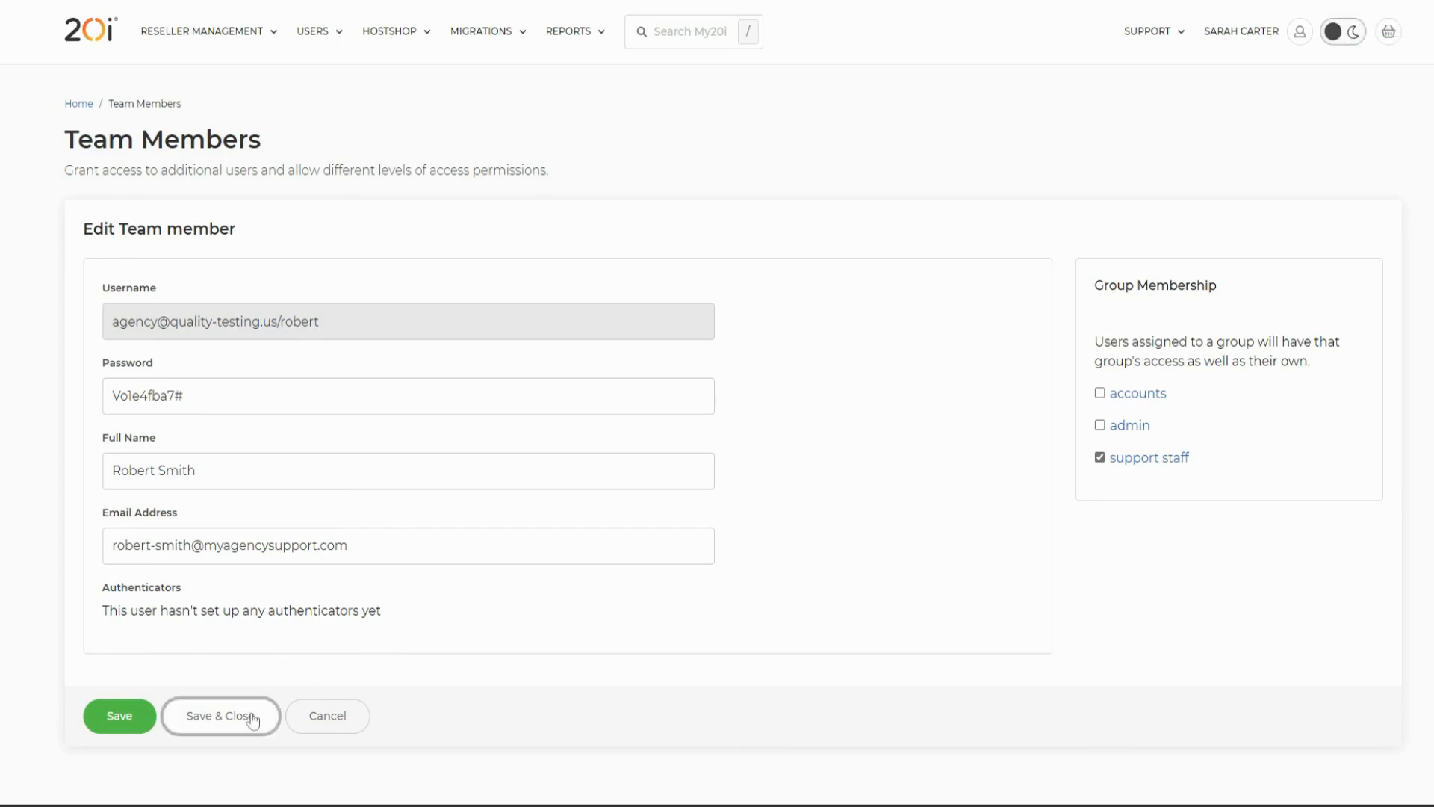
pyautogui.click(220, 716)
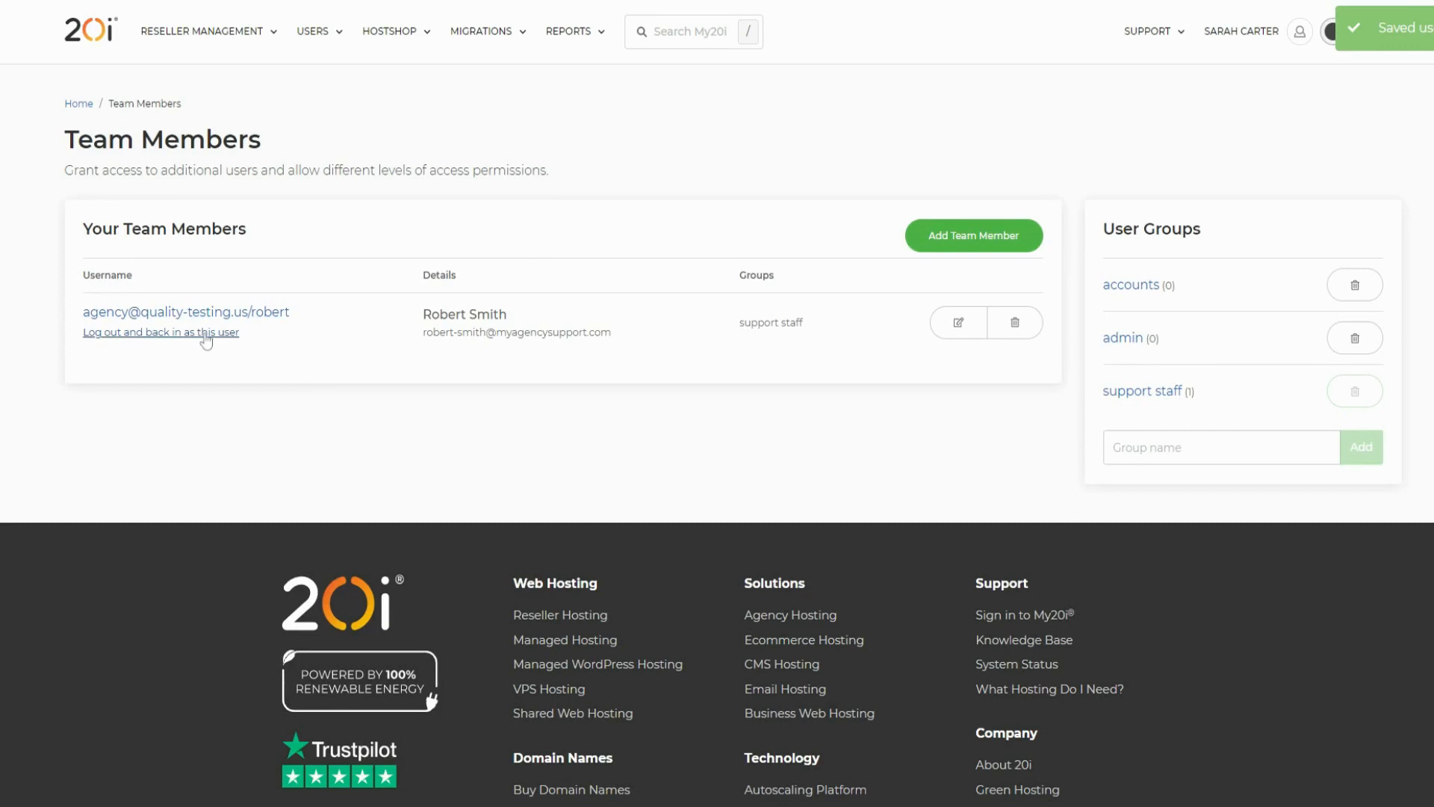
pyautogui.moveTo(688, 344)
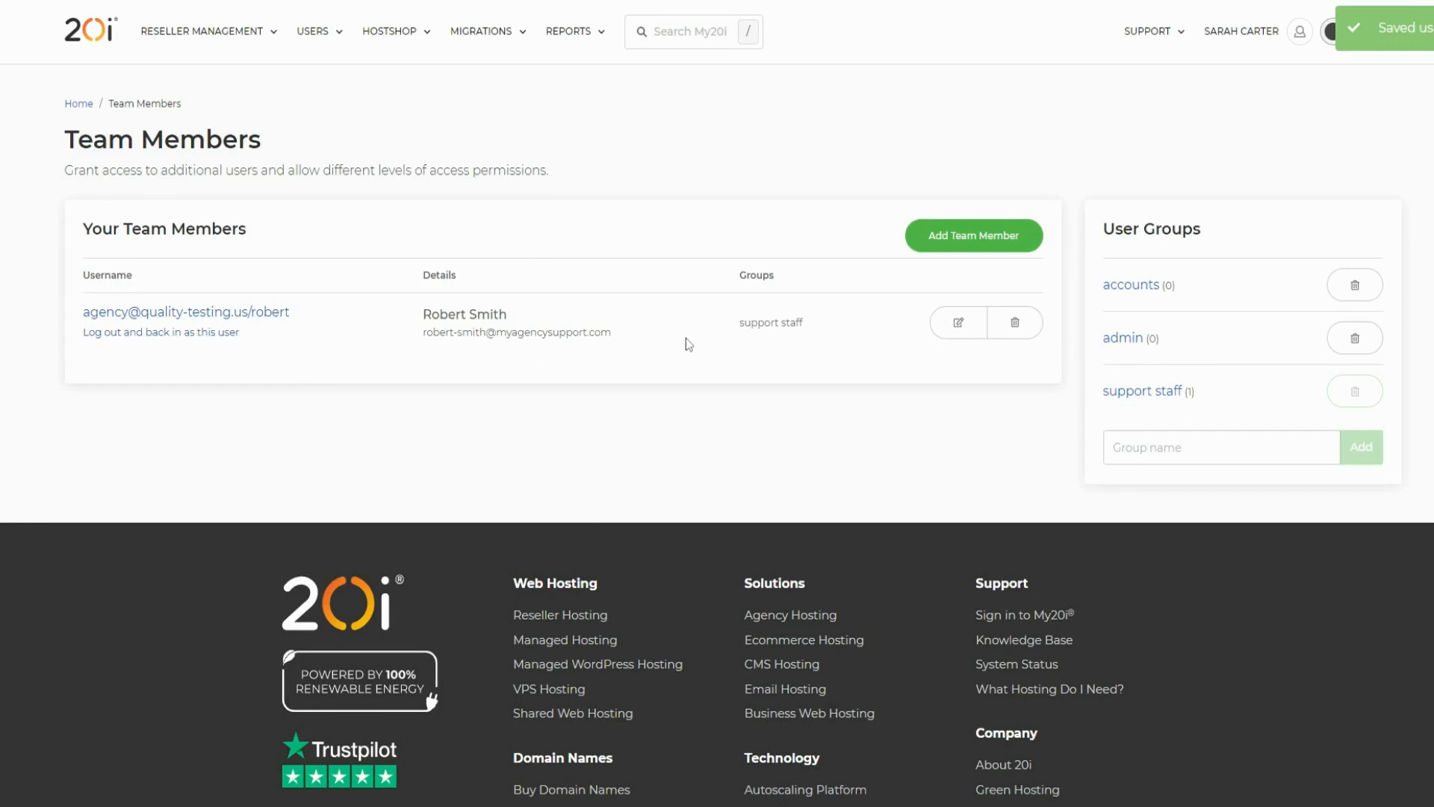
pyautogui.moveTo(896, 394)
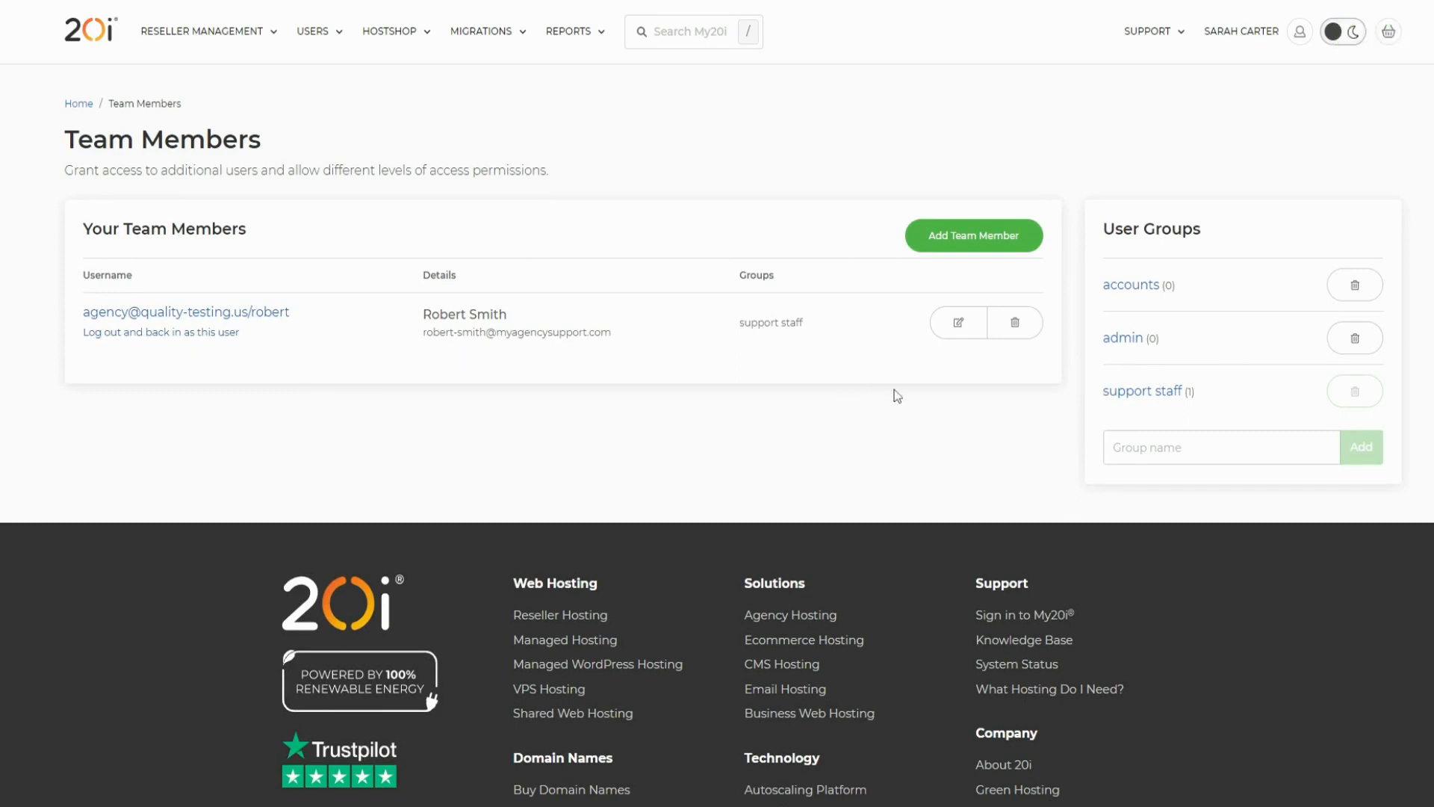
pyautogui.moveTo(1143, 392)
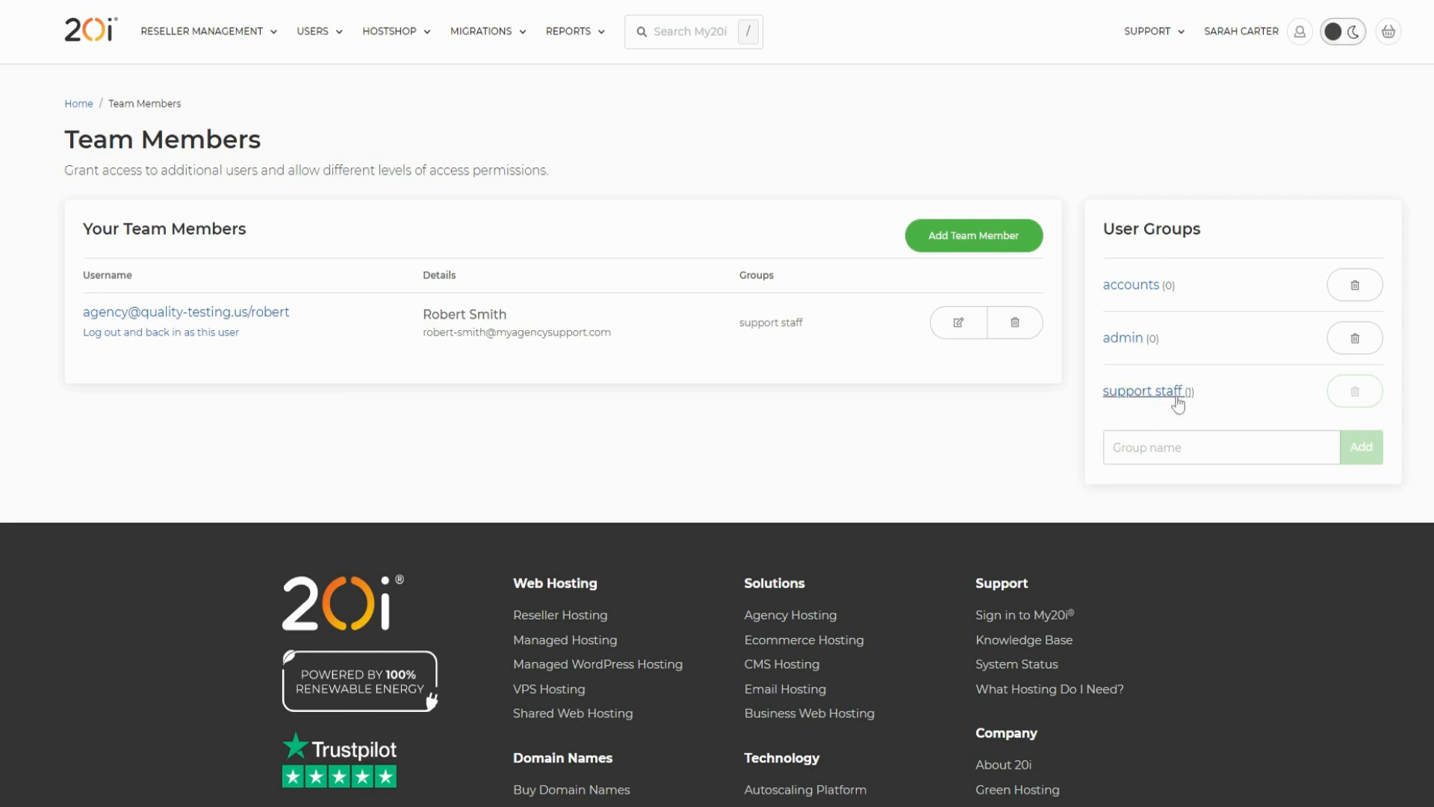
# - Review the support staff group's Service Access and Accounts/Billing permissions, with robert as member
pyautogui.click(1143, 391)
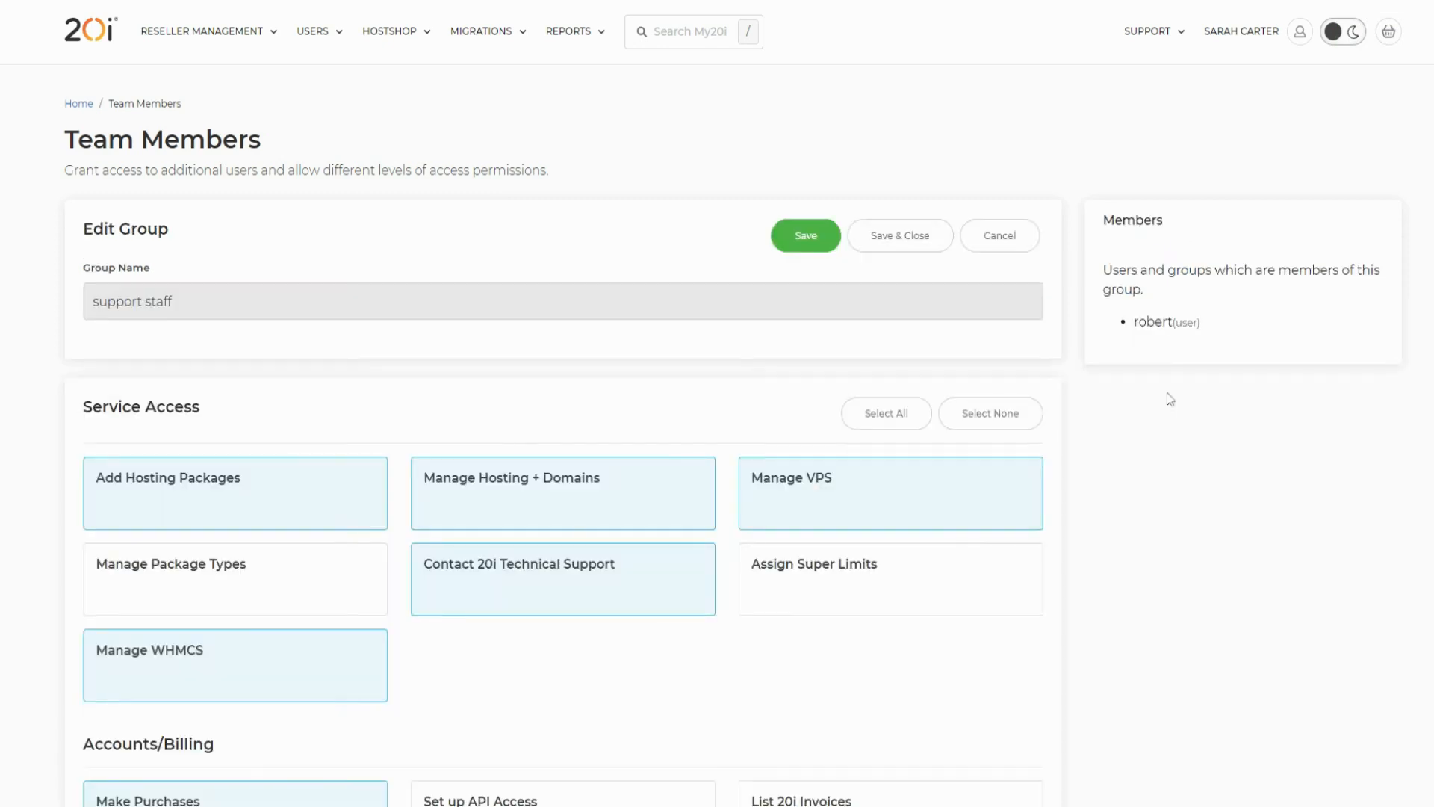
pyautogui.scroll(-3)
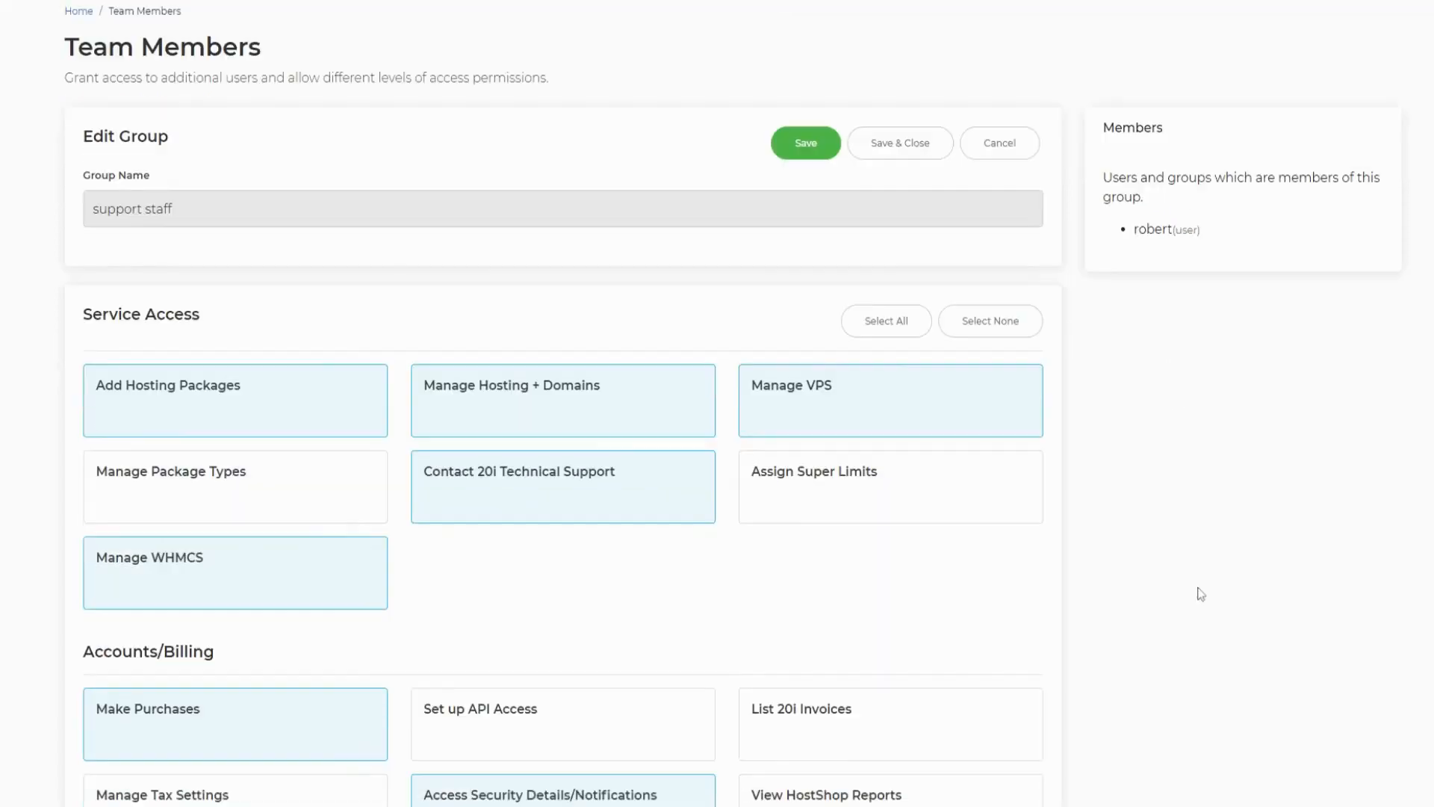
pyautogui.scroll(-3)
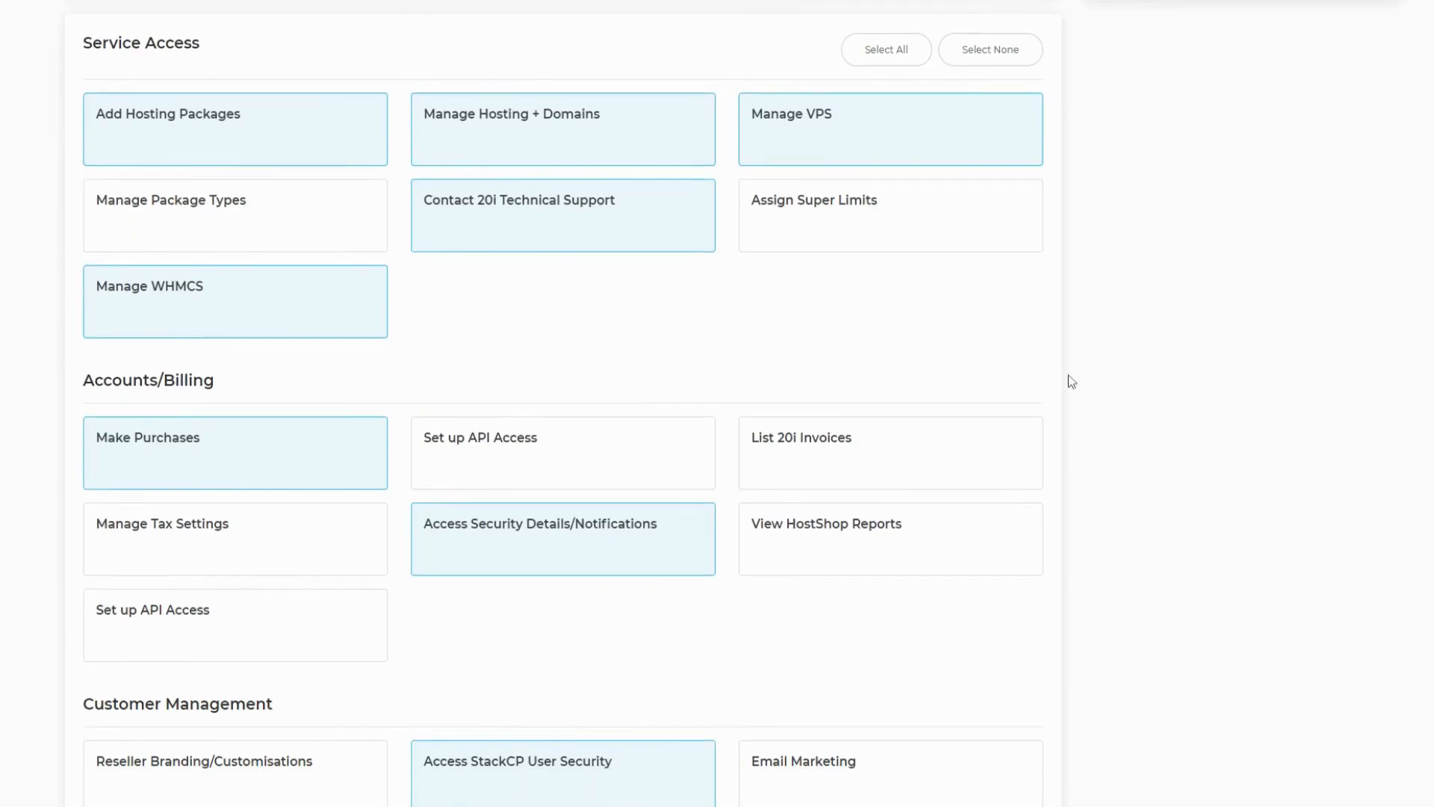
pyautogui.moveTo(205, 458)
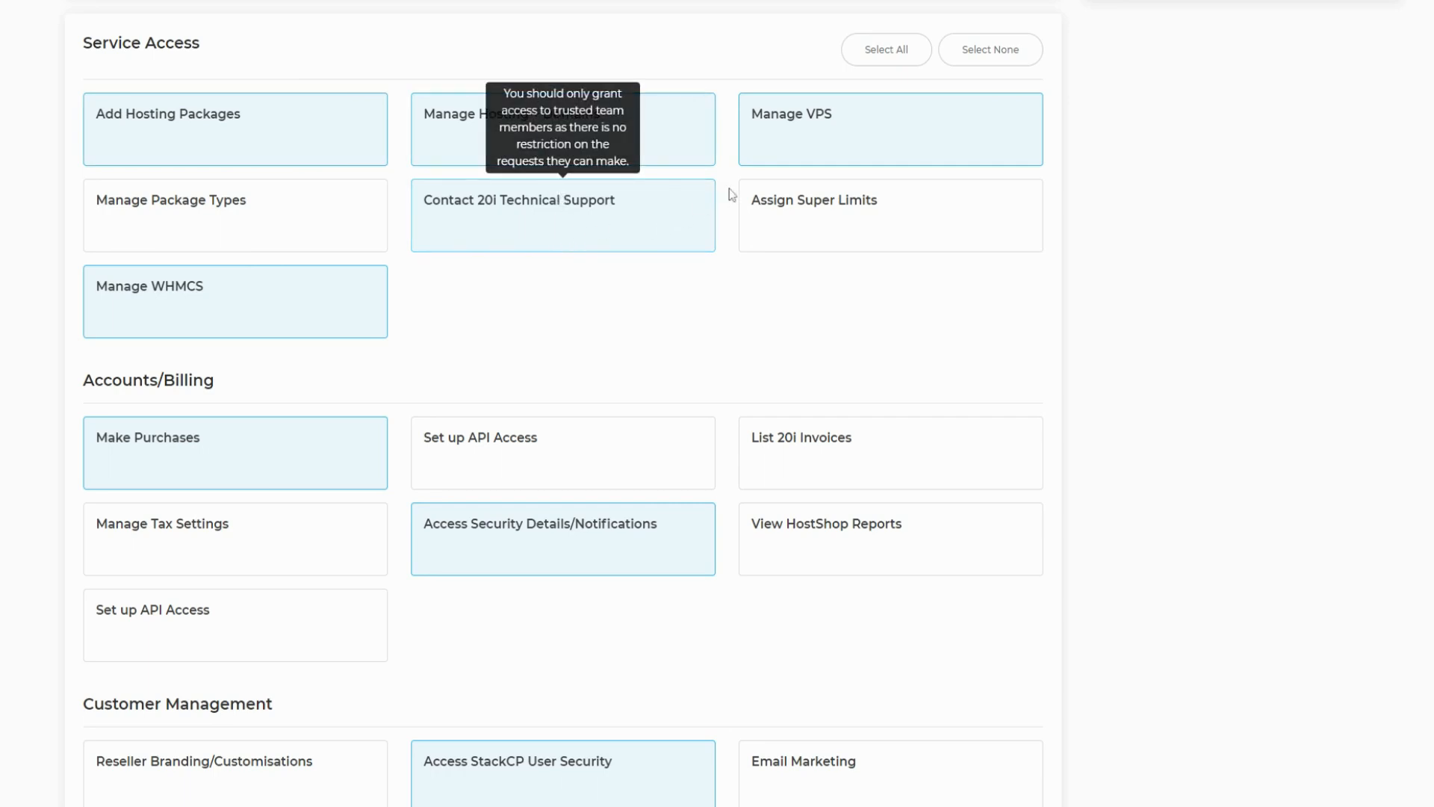
pyautogui.moveTo(825, 225)
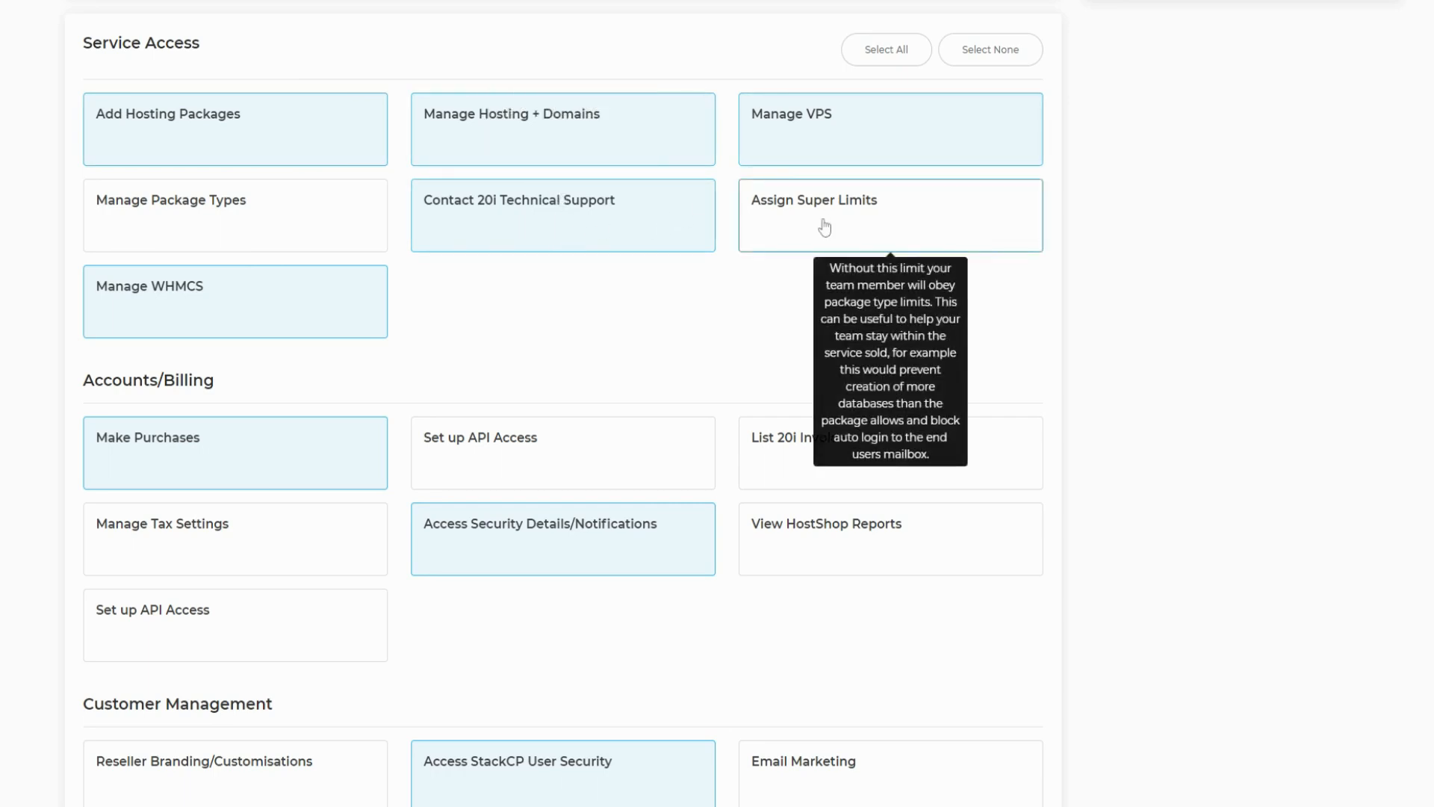
pyautogui.moveTo(1201, 378)
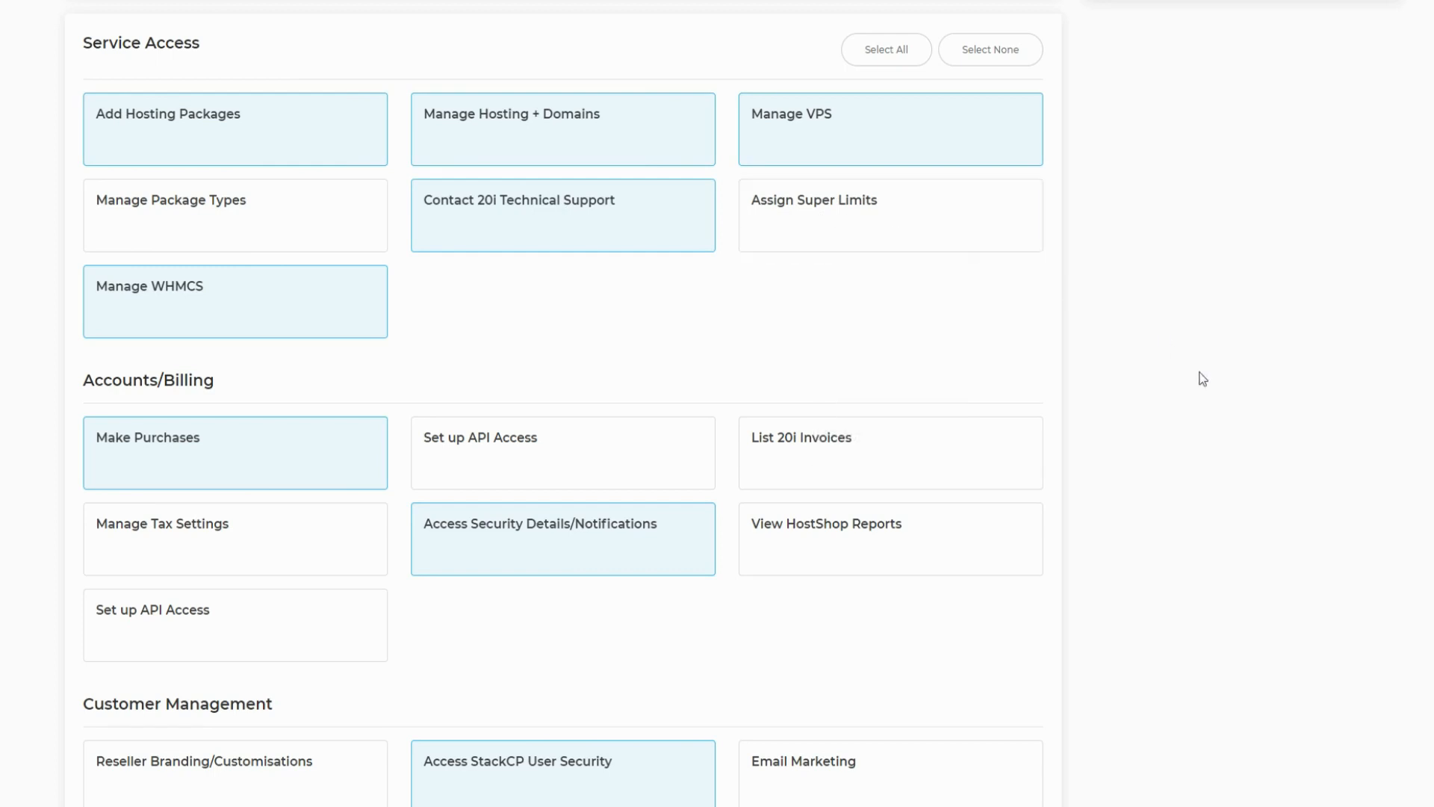
pyautogui.scroll(3)
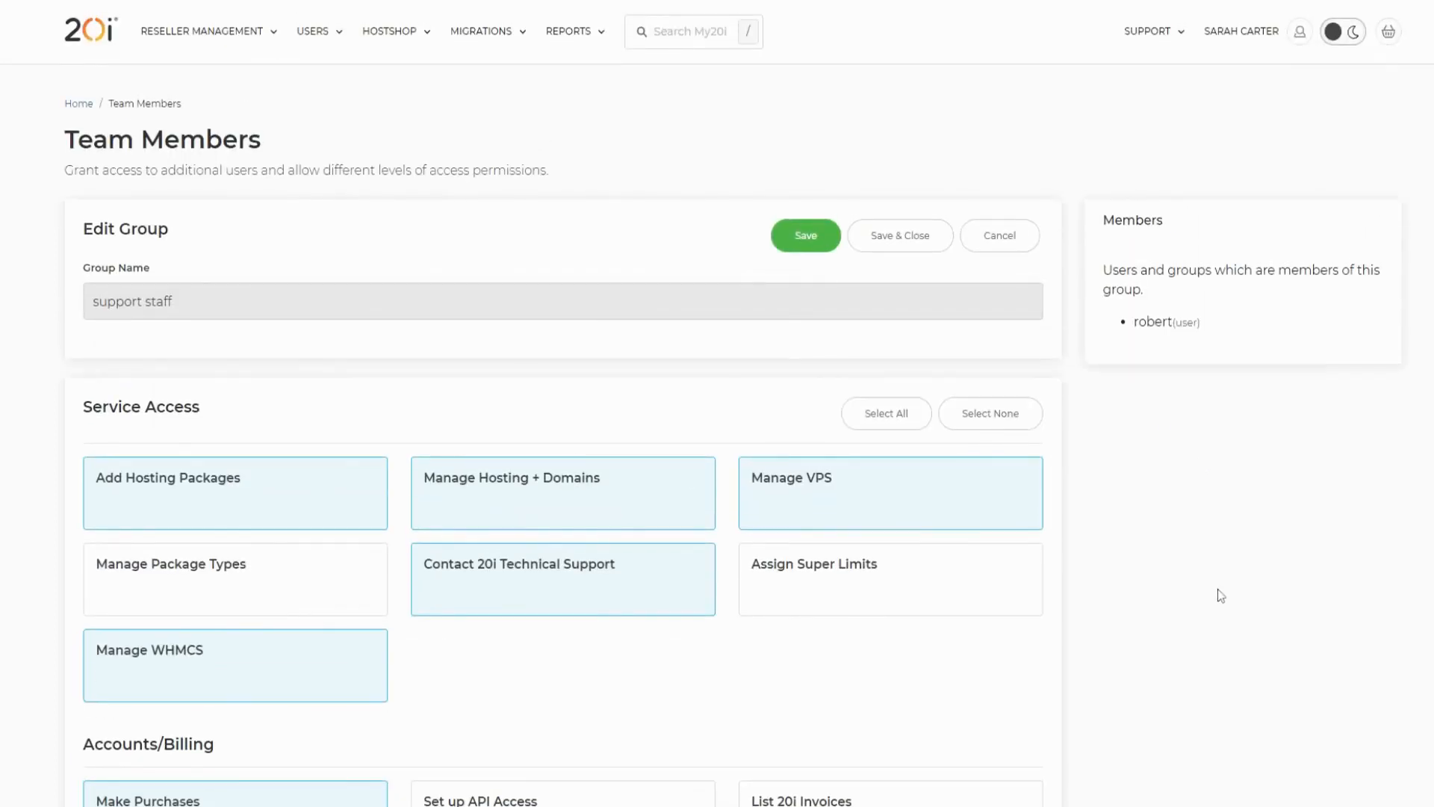